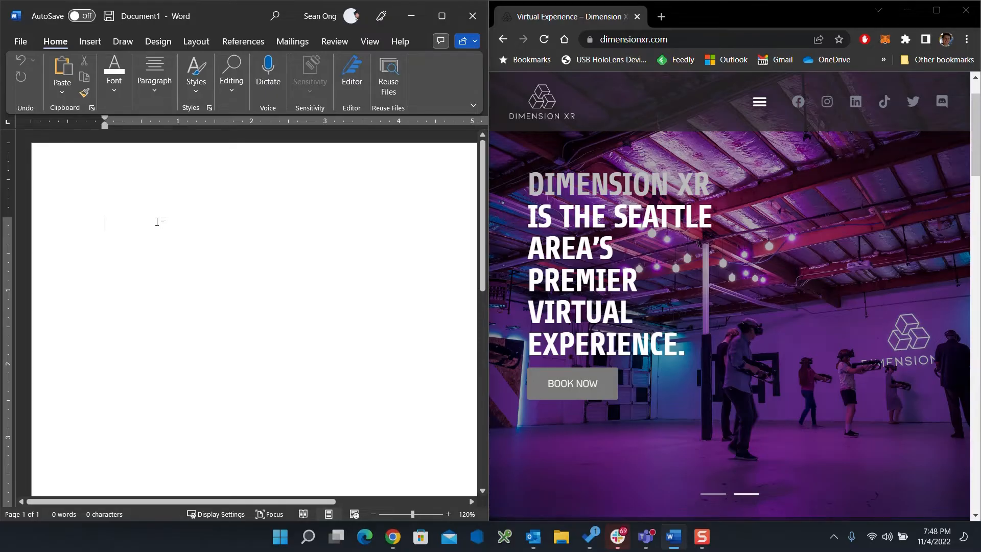
- Type the line 'Hello asdfa ajsdla k' and select the whole line
type("Hello asdfa")
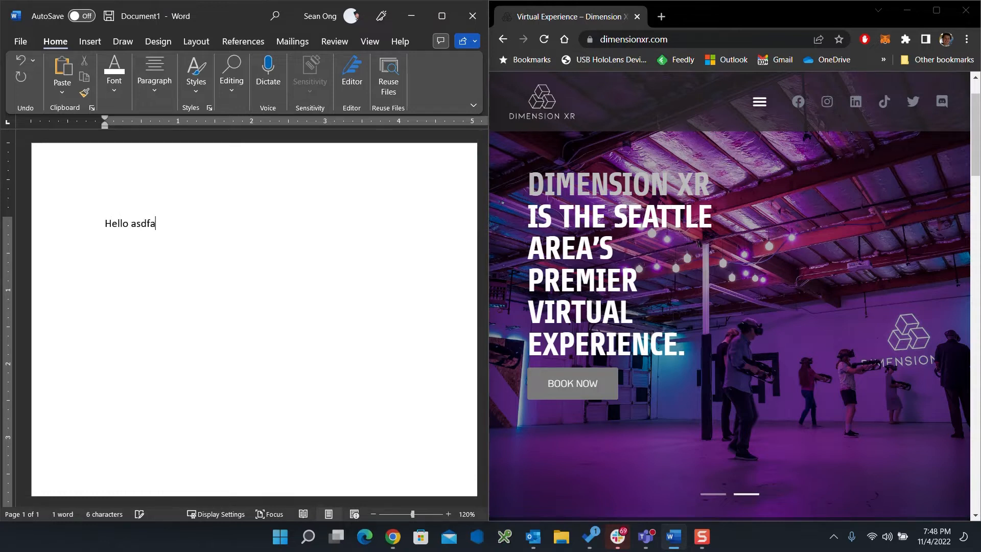
type("ajsdla k")
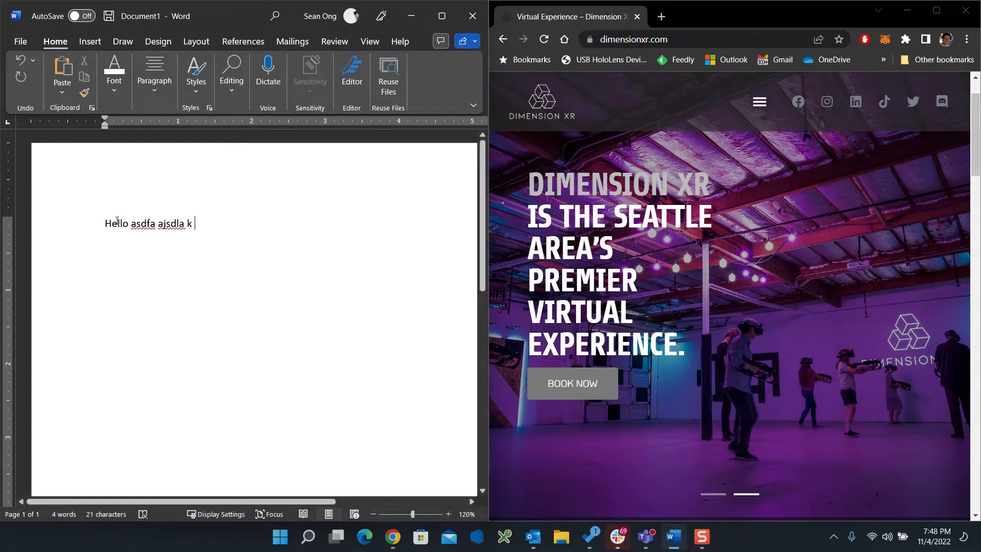
triple_click(150, 223)
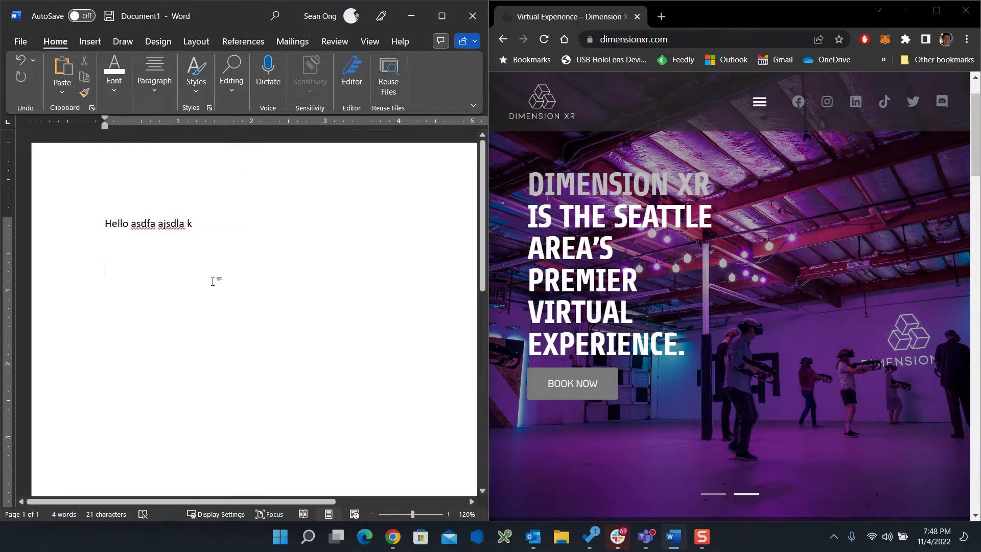
- Paste a duplicate 'Hello asdfa ajsdla k' line below the original and select it
right_click(104, 269)
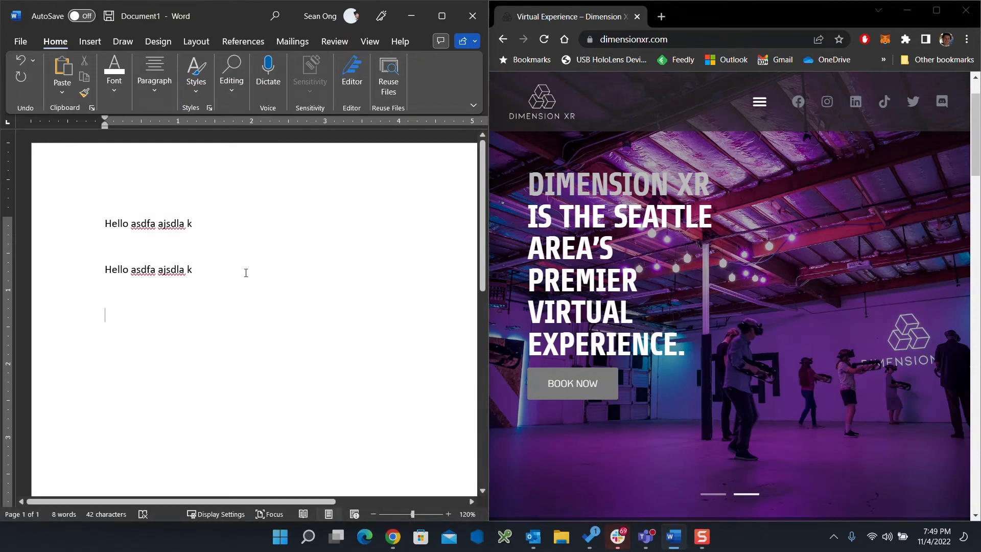
triple_click(148, 269)
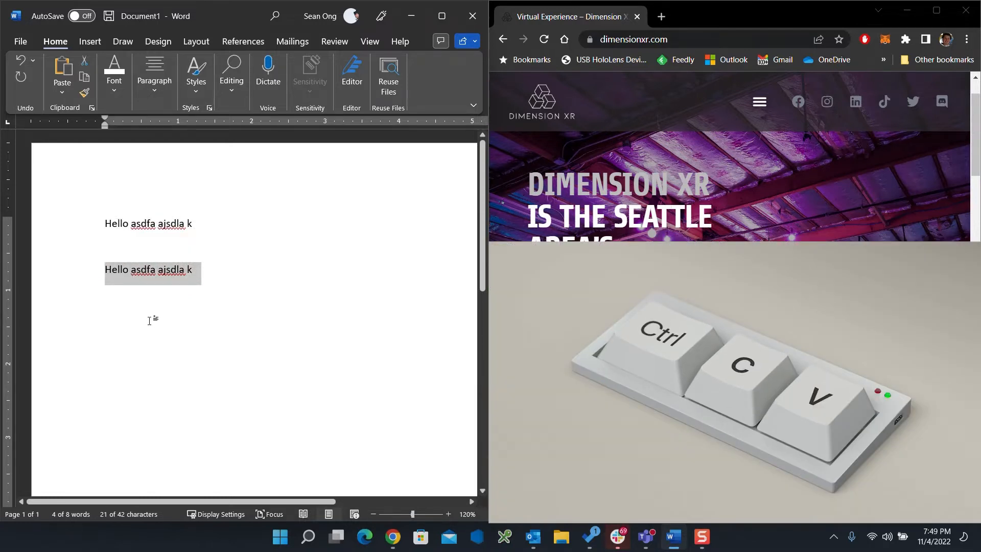
- Paste four more copies of the Hello line with Ctrl+V
key("ctrl+v")
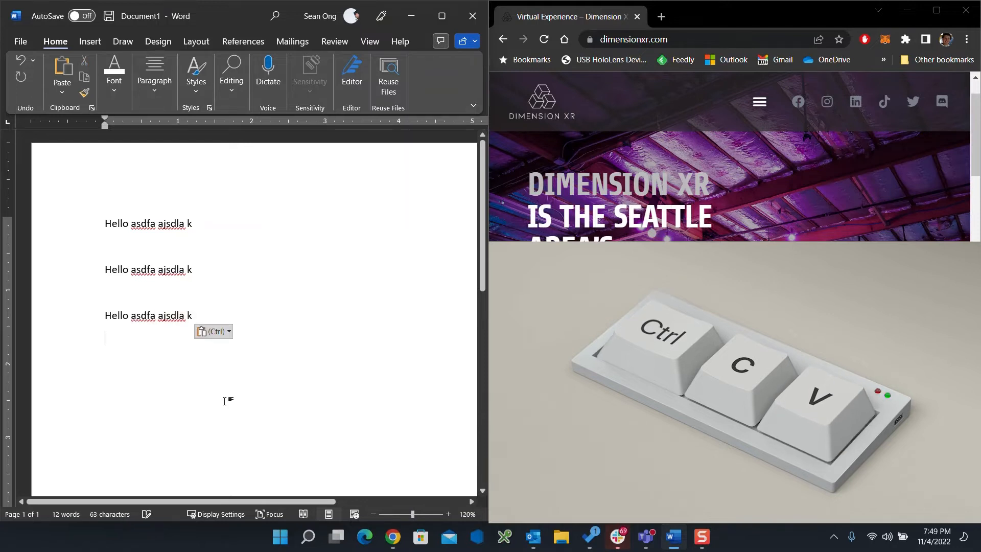
key("ctrl+v")
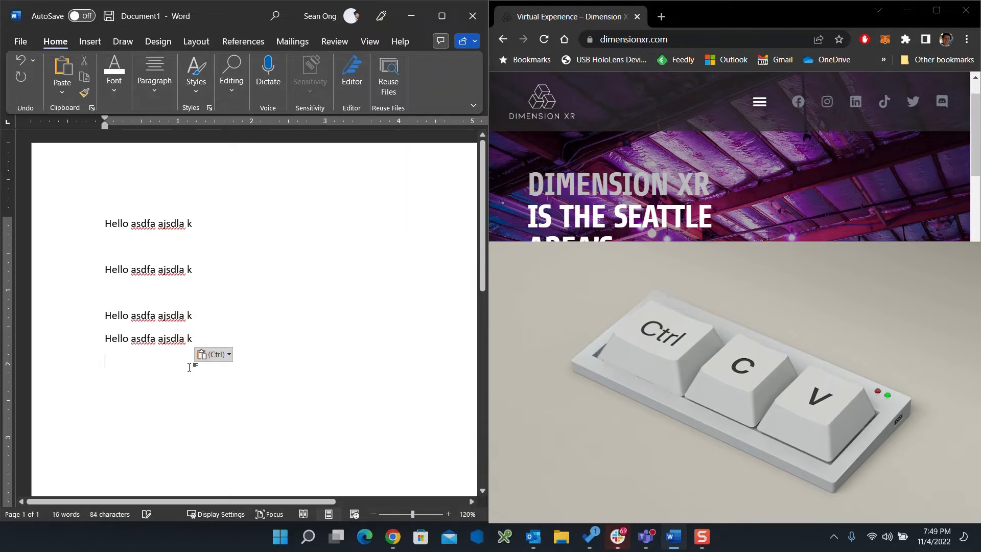
key("ctrl+v")
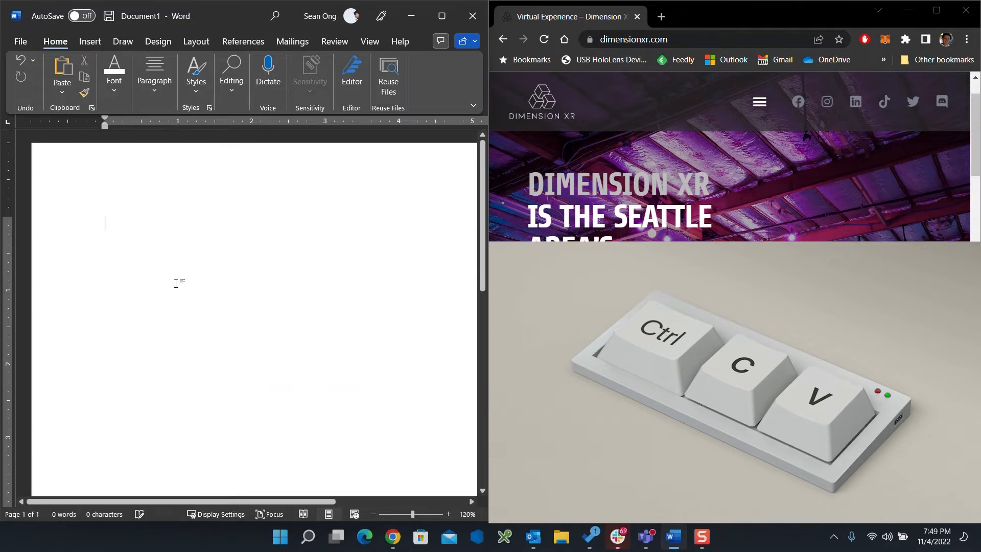
key("ctrl+v")
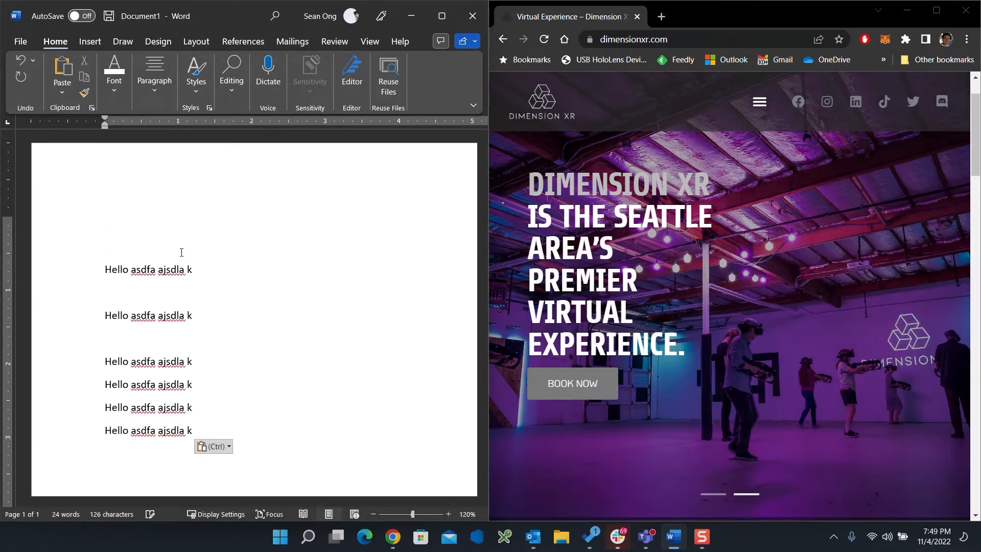
- Replace all document text with the single line 'Hello copy'
key("ctrl+a")
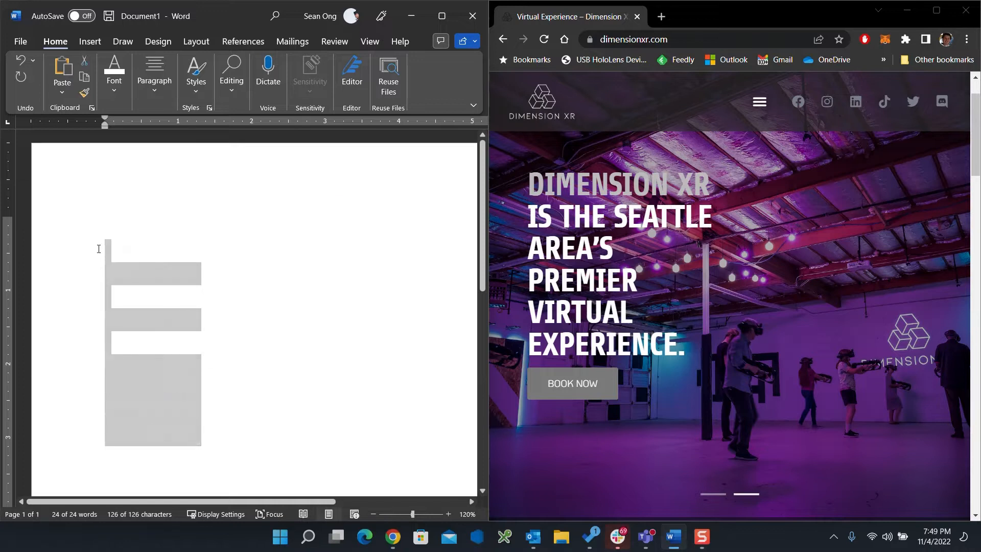
type("He")
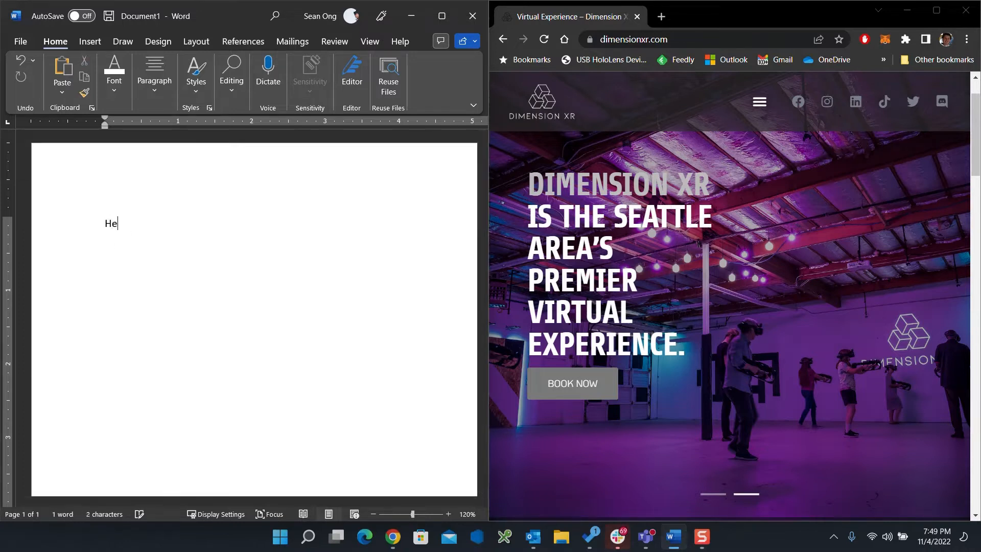
type("llo copy")
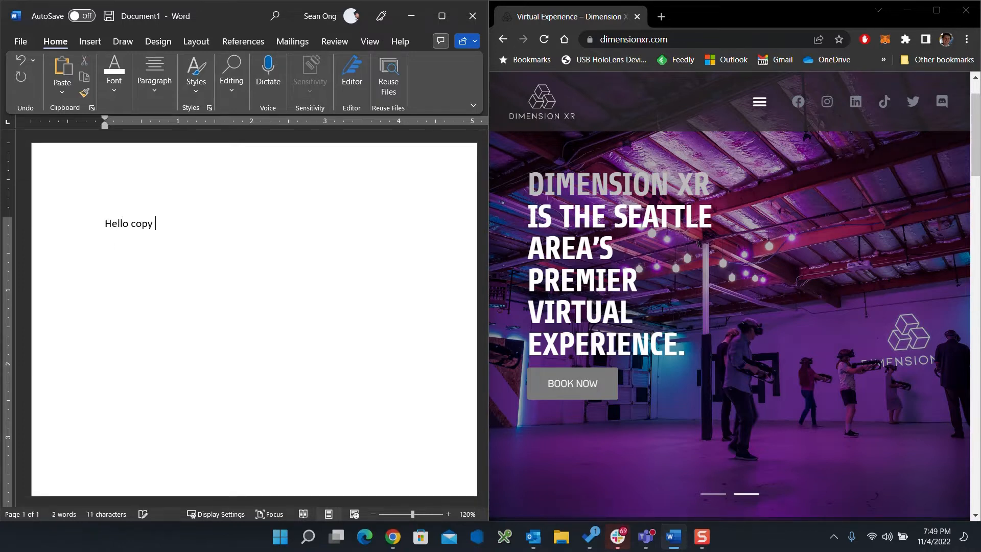
- Append 'paste' so the line reads 'Hello copy paste'
type("paste")
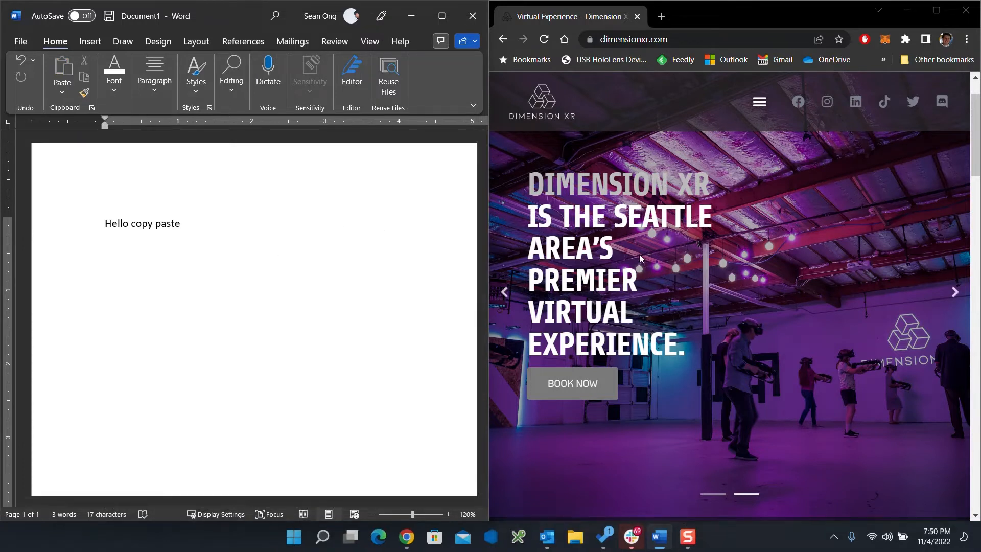
mouse_move(757, 252)
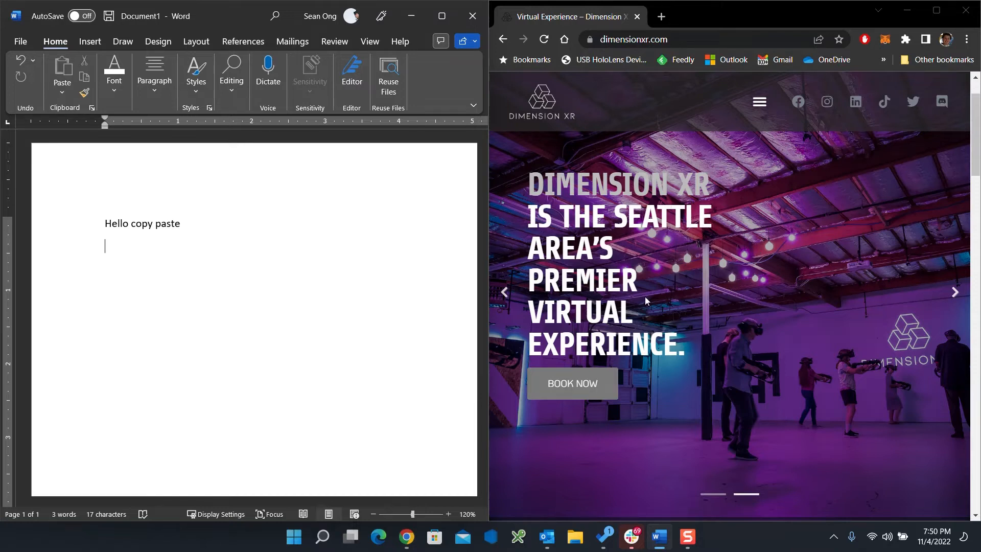
mouse_move(810, 254)
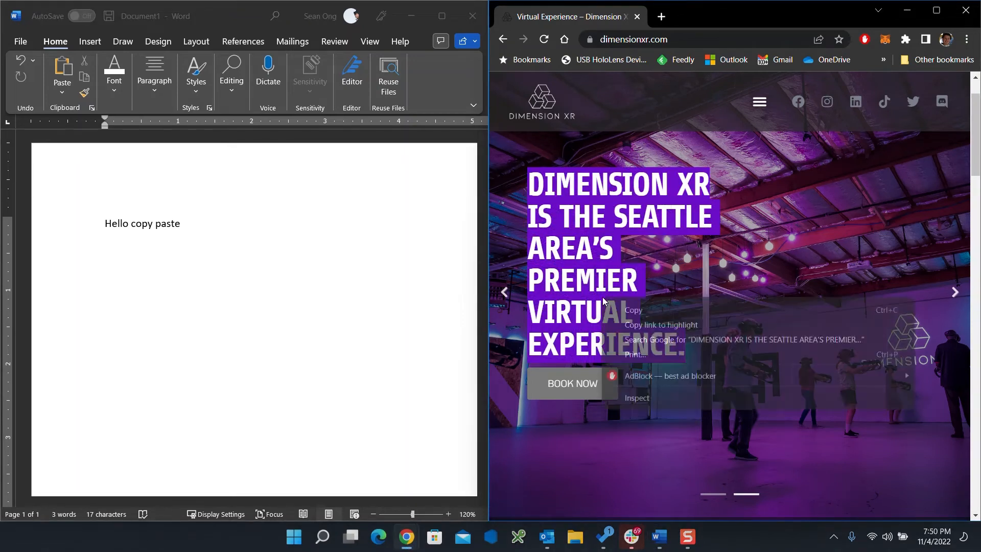
- Copy the DIMENSION XR headline text from the webpage in Chrome
left_click(212, 268)
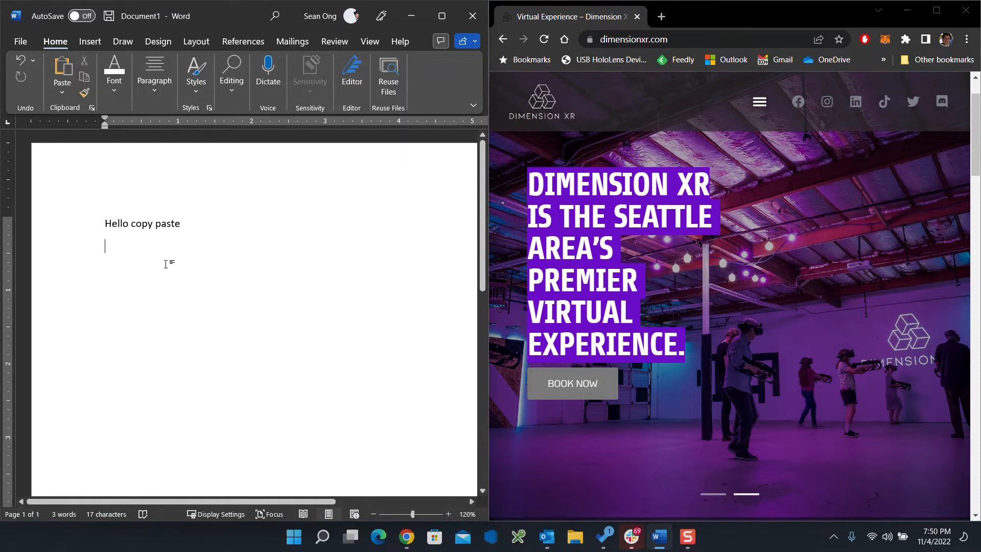
mouse_move(130, 251)
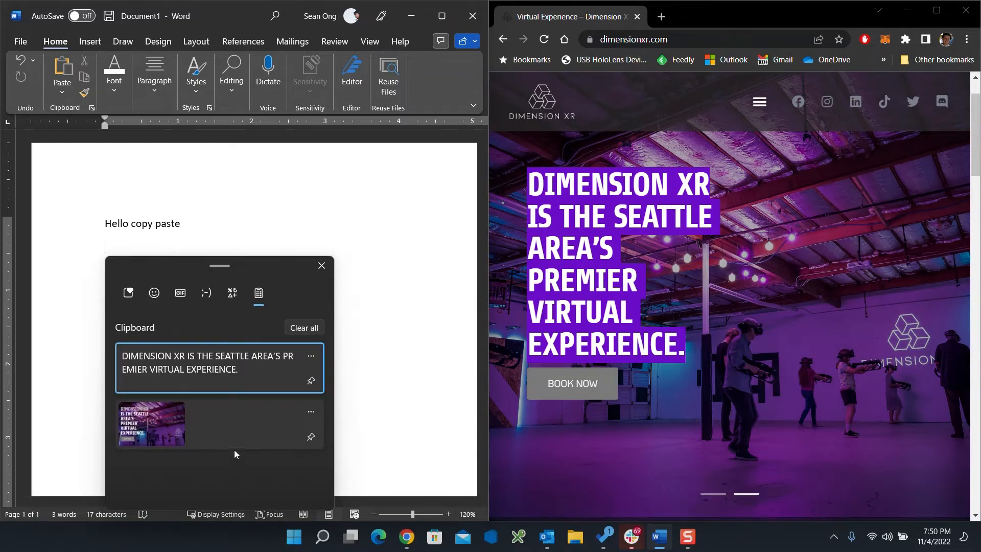
- Paste the website screenshot and the DIMENSION XR headline from clipboard history
left_click(150, 424)
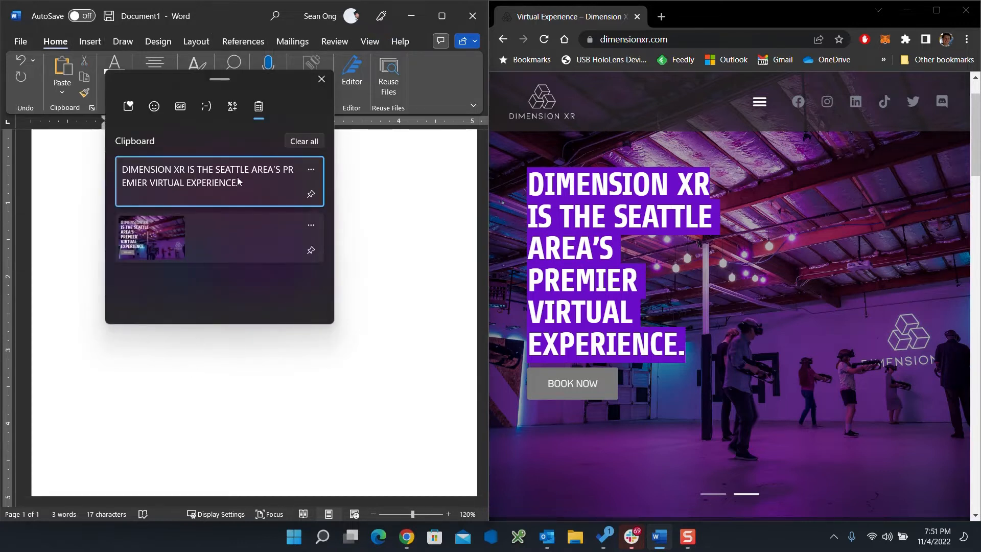
left_click(206, 175)
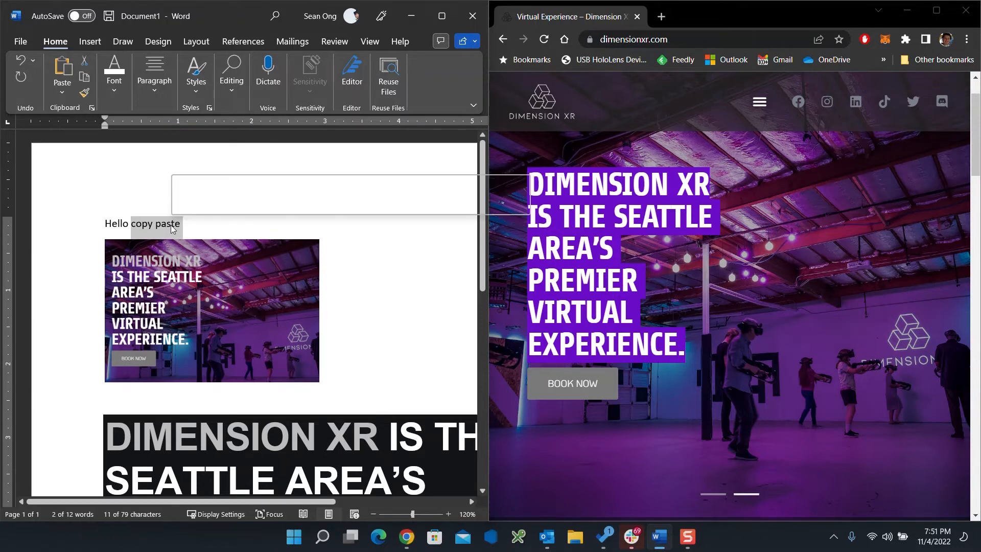
left_click(211, 311)
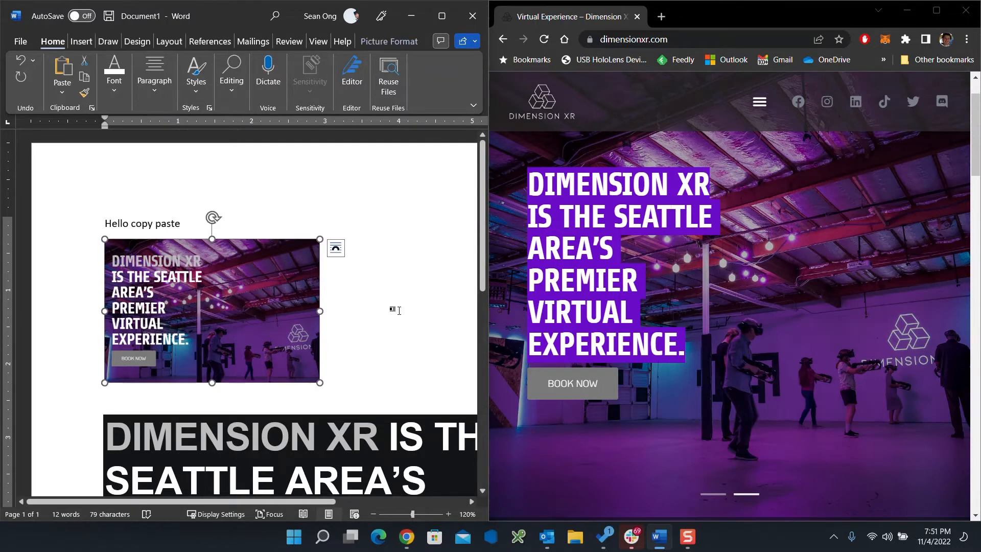
left_click(393, 289)
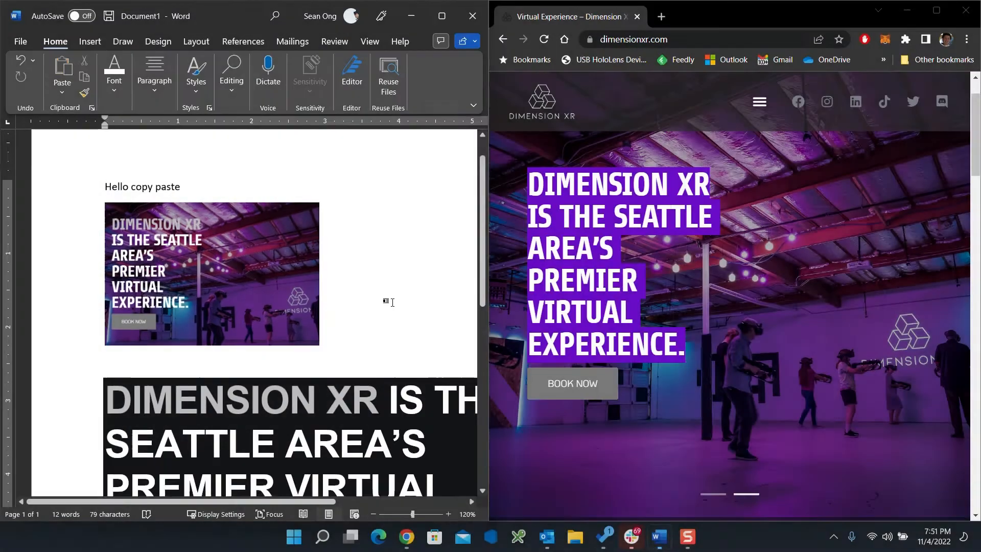
- Insert a row of smiling-face-with-sunglasses emojis from the emoji panel's smileys category
scroll("down", 3)
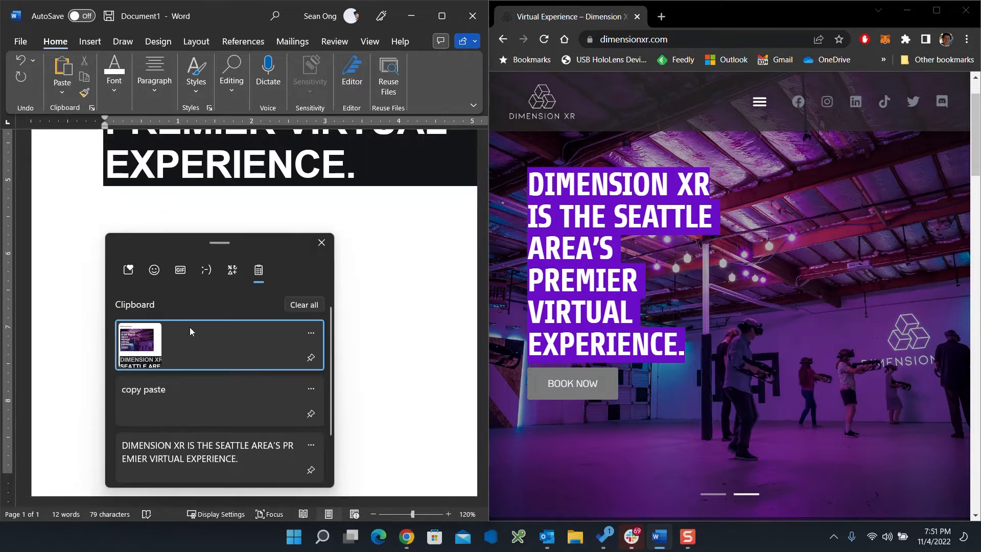
left_click(154, 269)
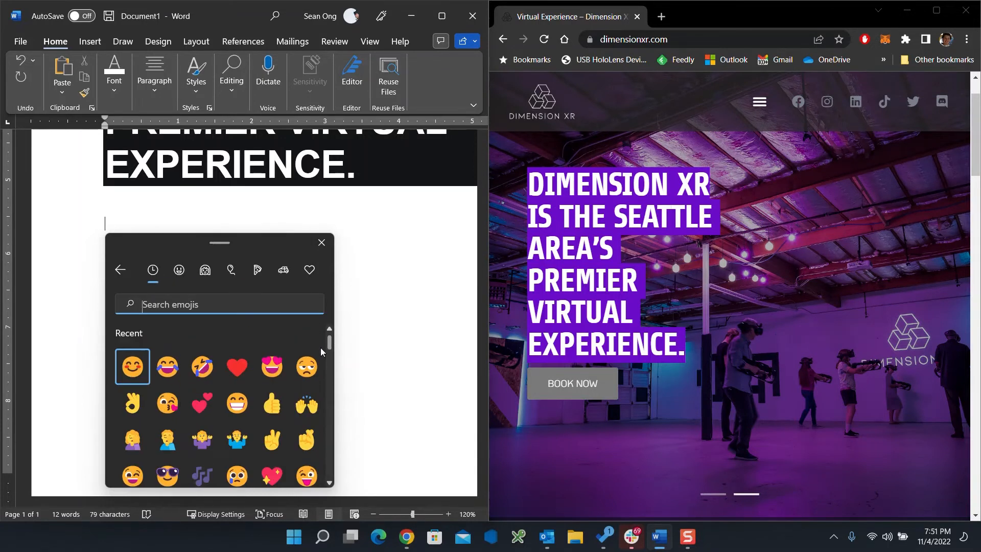
left_click(178, 270)
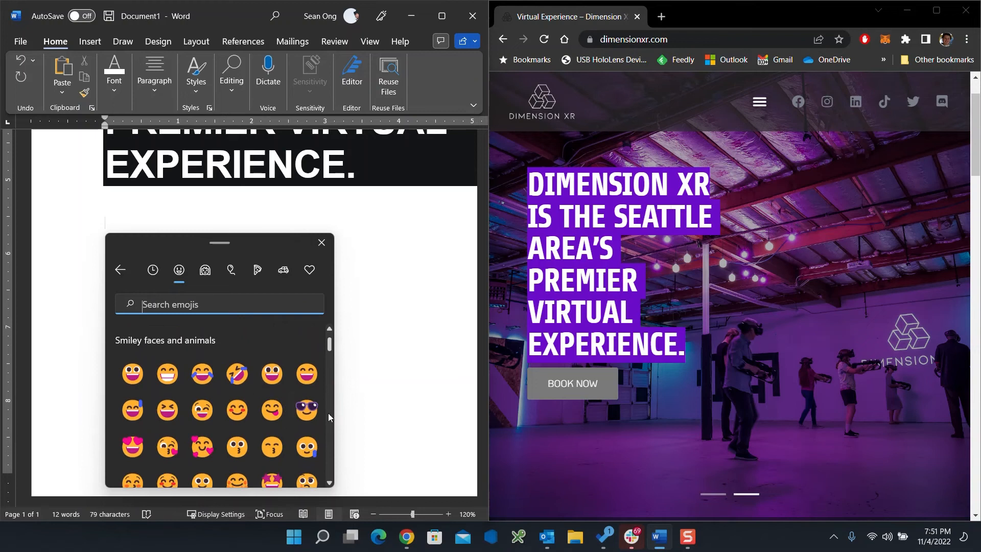
left_click(306, 410)
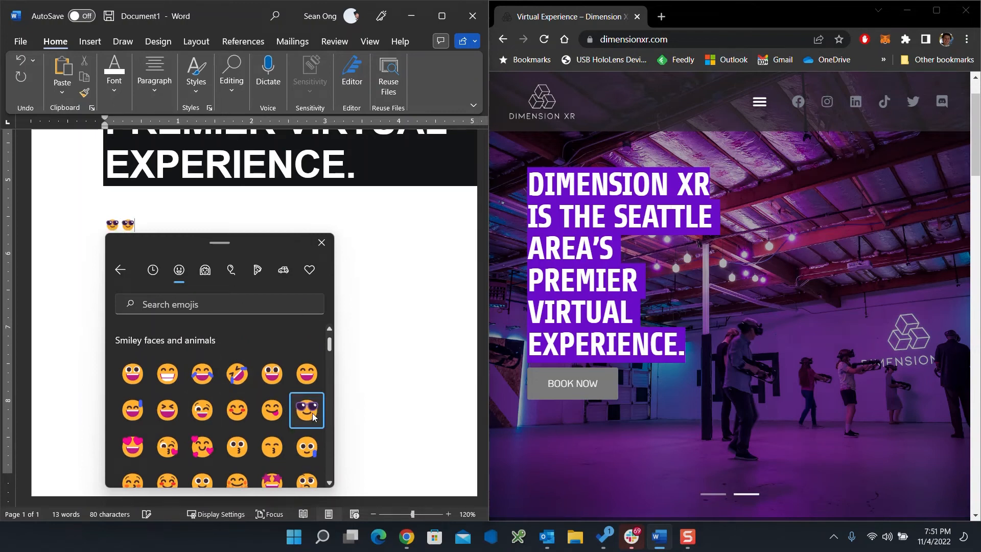
left_click(306, 409)
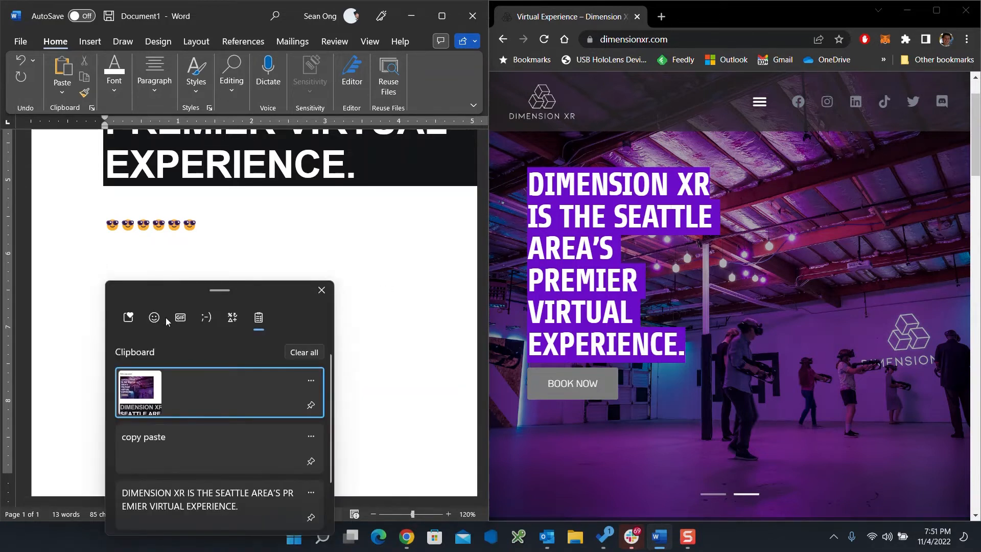
- Insert a black-and-white Tenor GIF and place the cursor below it
left_click(153, 317)
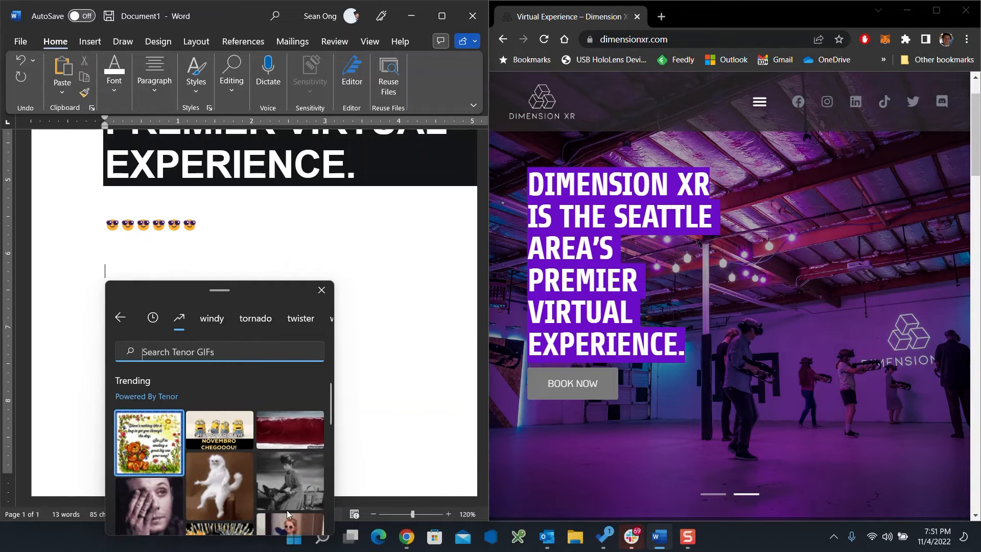
scroll("down", 3)
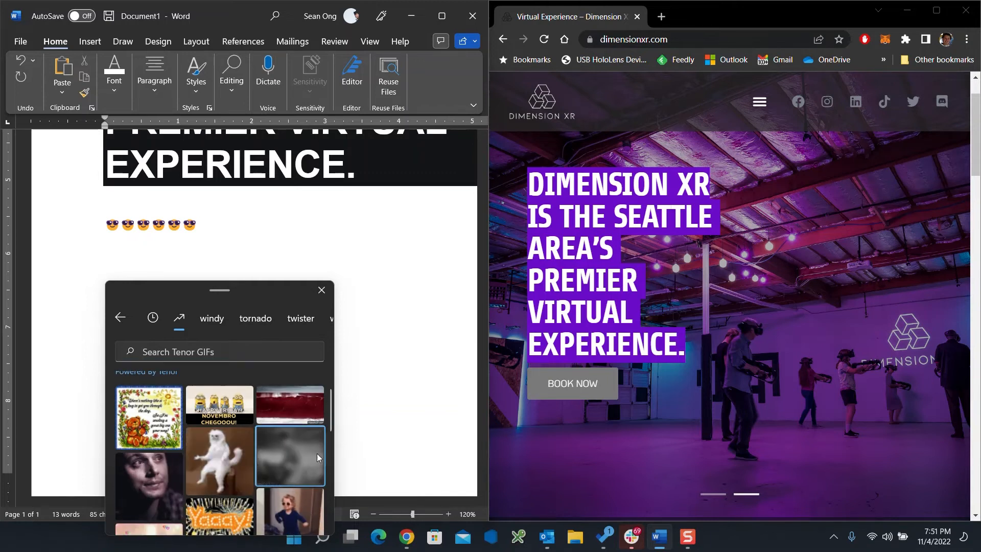
left_click(289, 455)
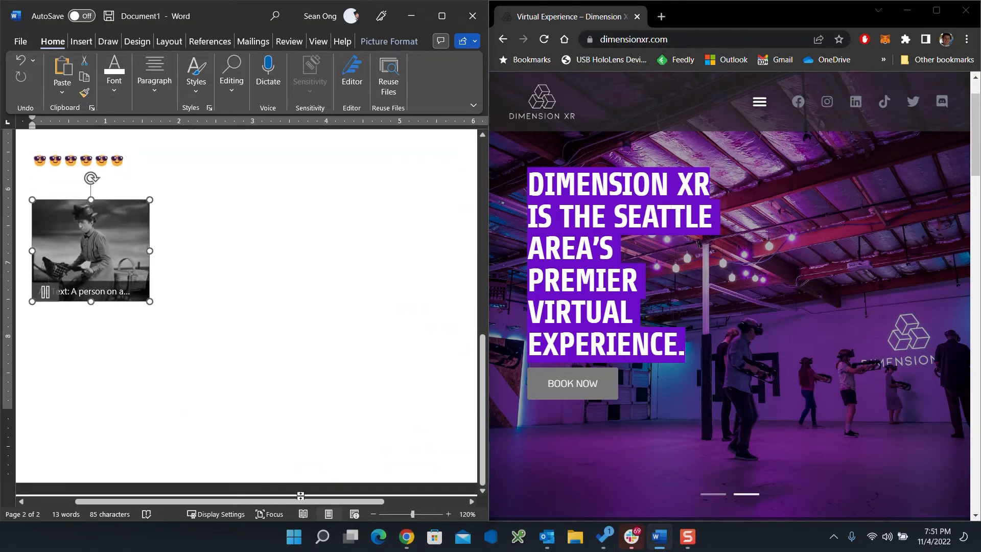
left_click(276, 348)
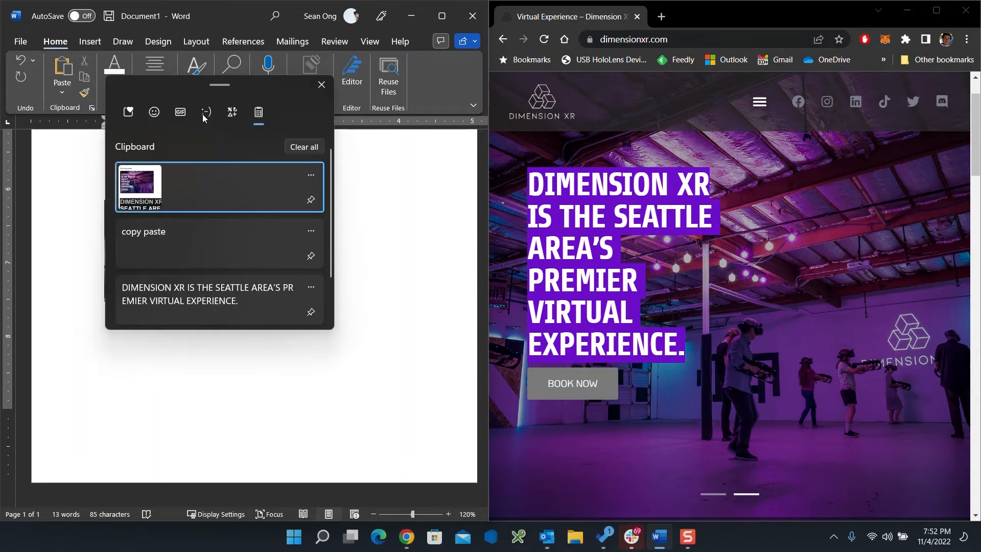
mouse_move(206, 116)
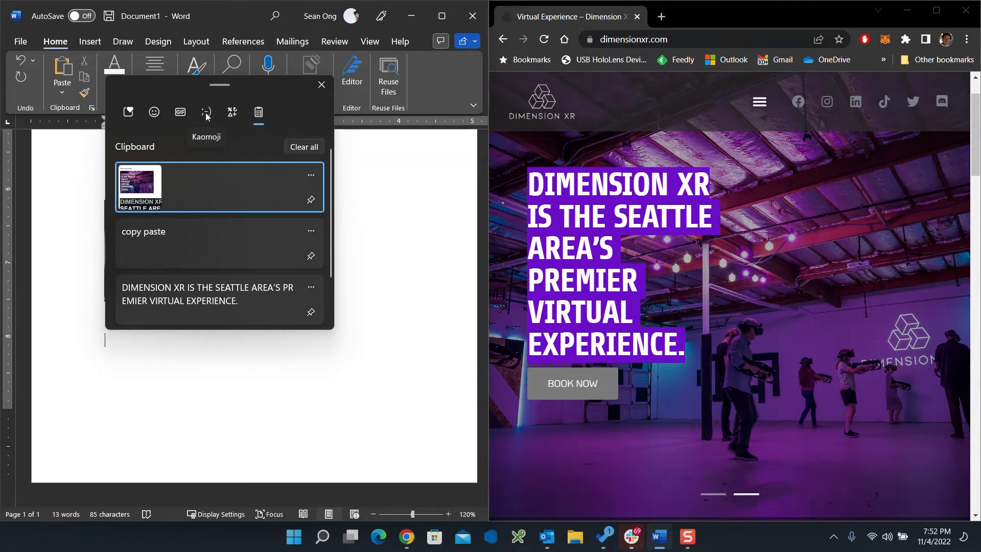
- Insert the crying (╥﹏╥) kaomoji from the emoji panel's Kaomoji tab
left_click(206, 112)
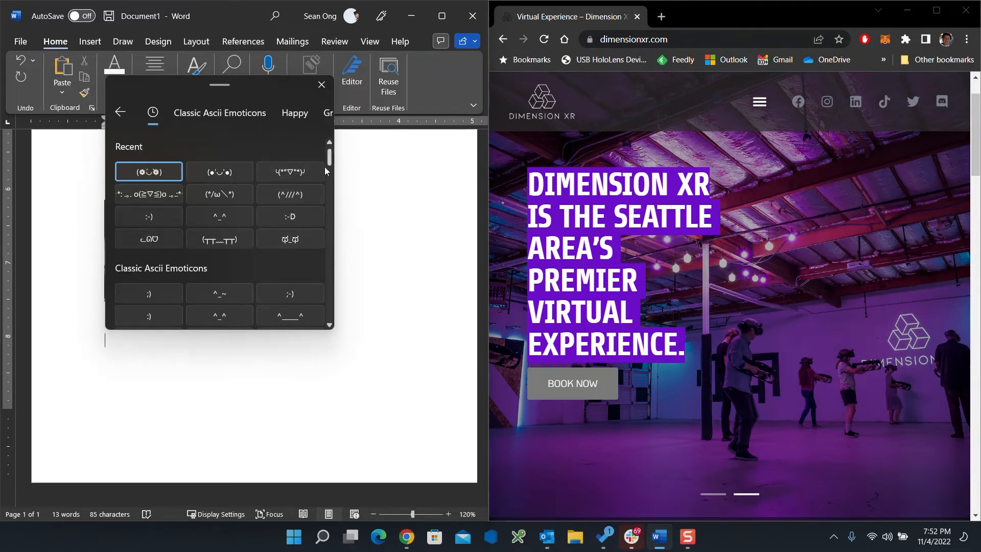
mouse_move(287, 262)
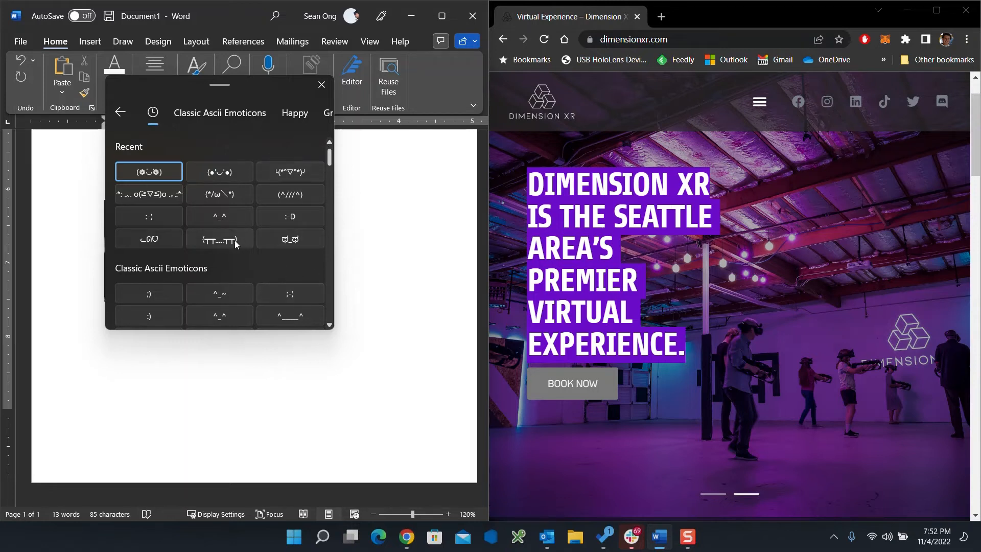
left_click(219, 238)
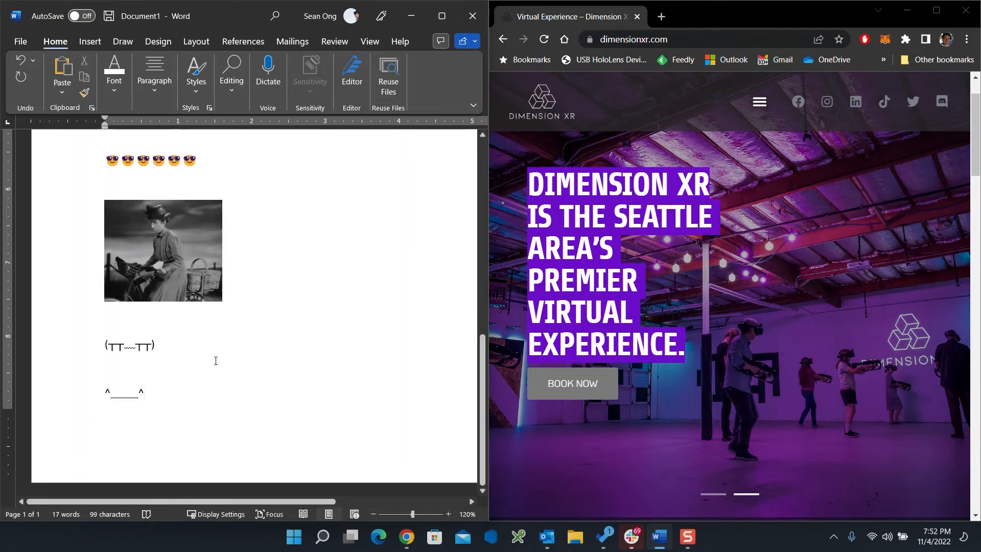
- Find the Angry kaomoji section and insert ┌(ಠ_ಠ)┘ on the second page
scroll("down", 3)
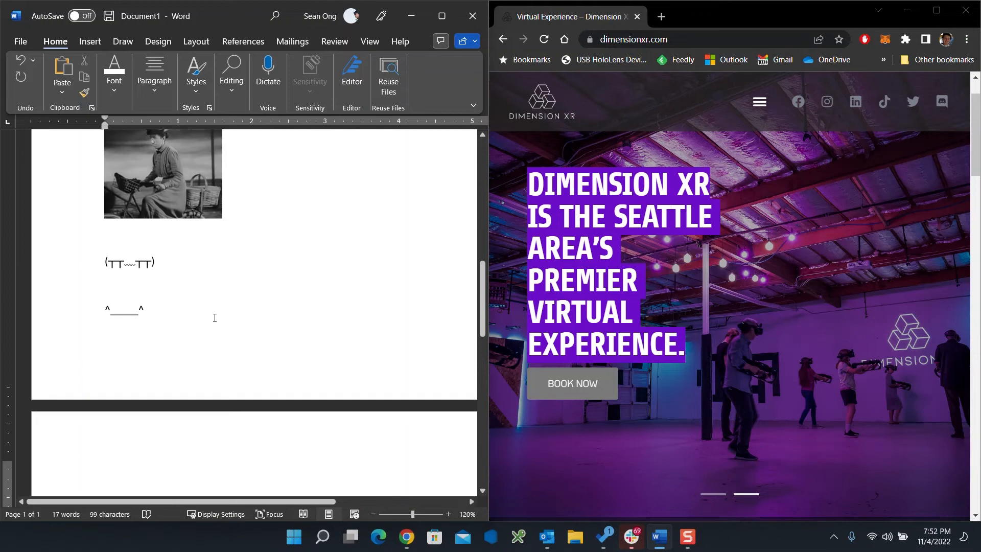
scroll("down", 3)
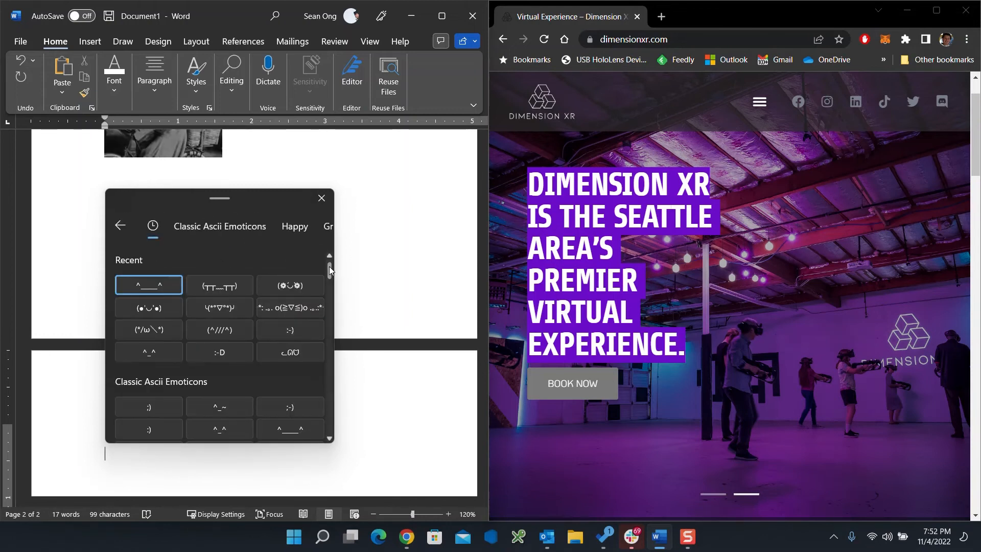
scroll("down", 3)
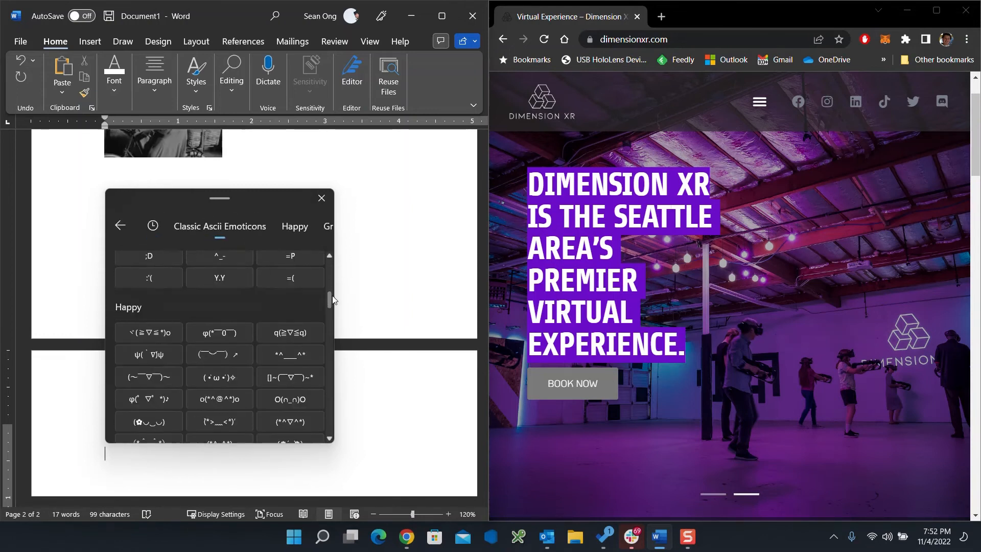
scroll("down", 3)
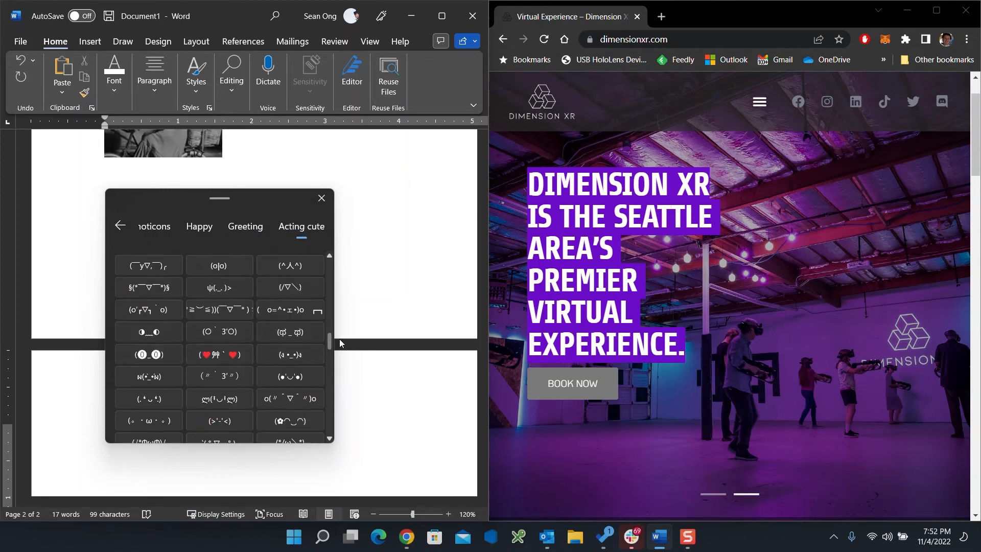
scroll("down", 3)
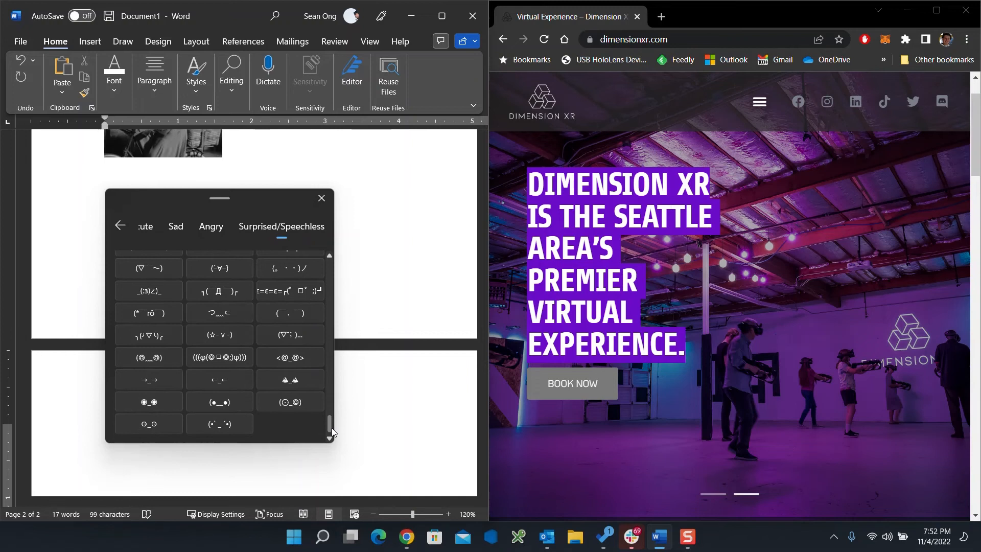
scroll("down", 3)
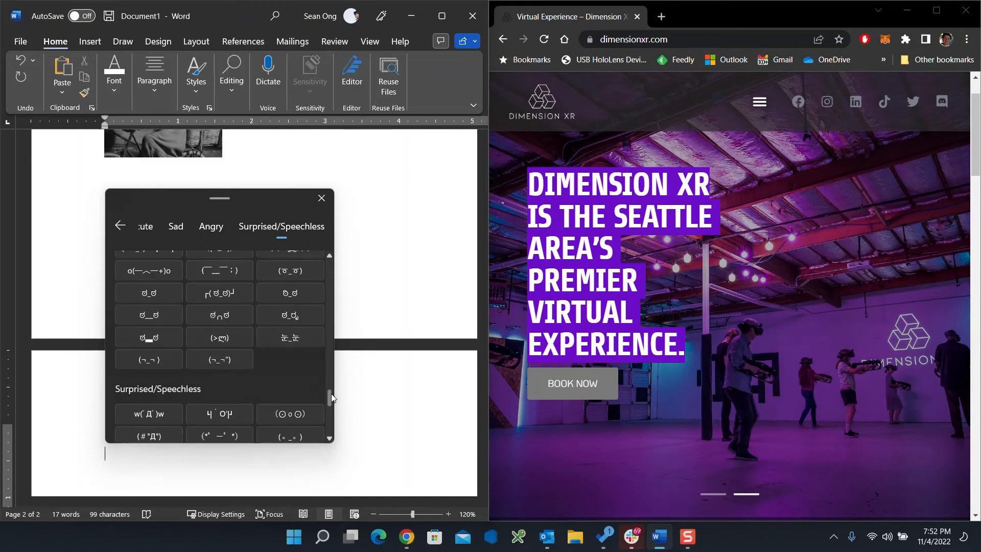
scroll("up", 3)
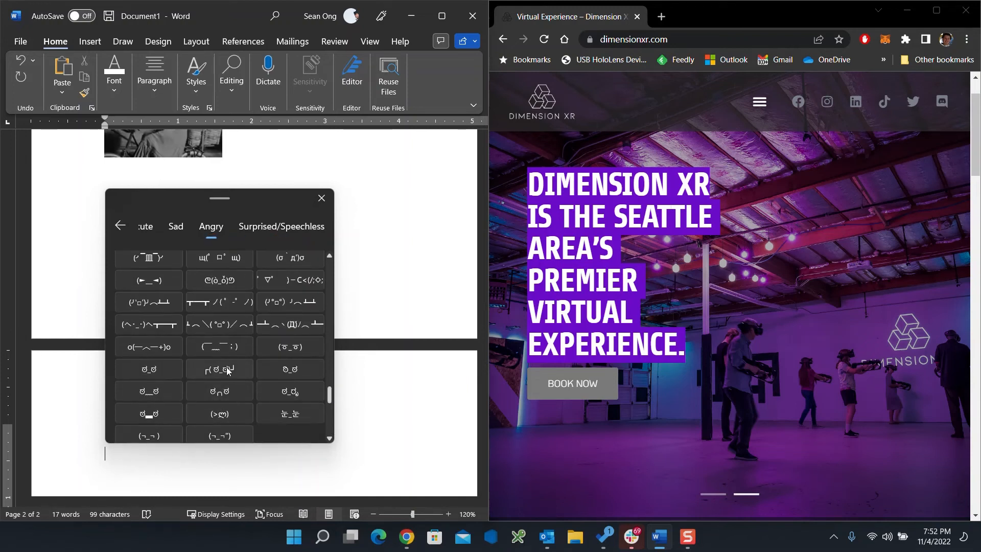
left_click(219, 368)
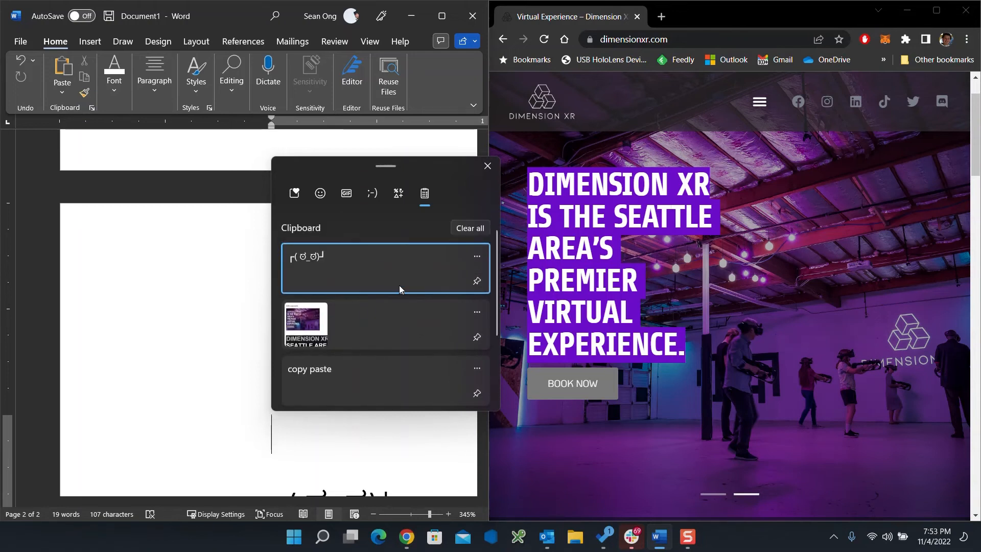
mouse_move(397, 284)
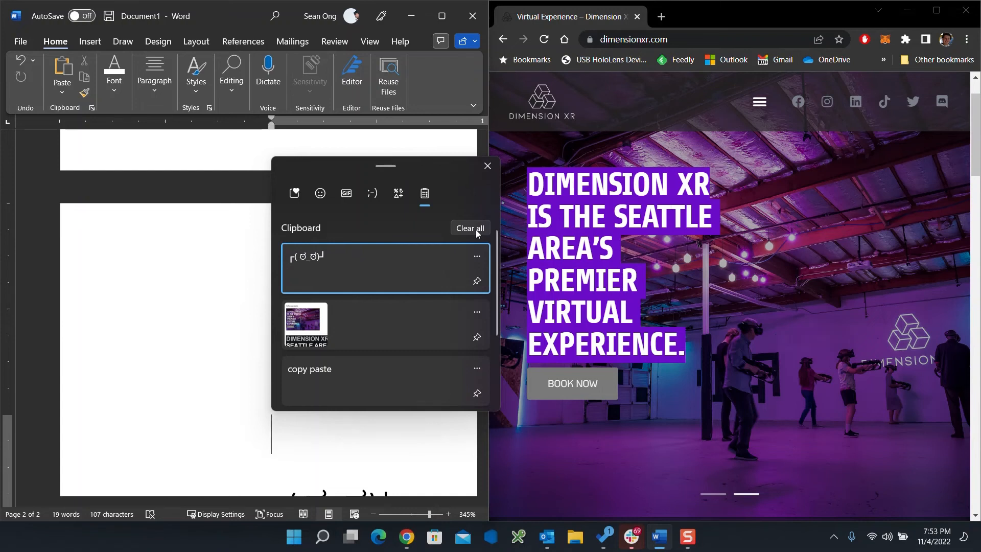
mouse_move(344, 334)
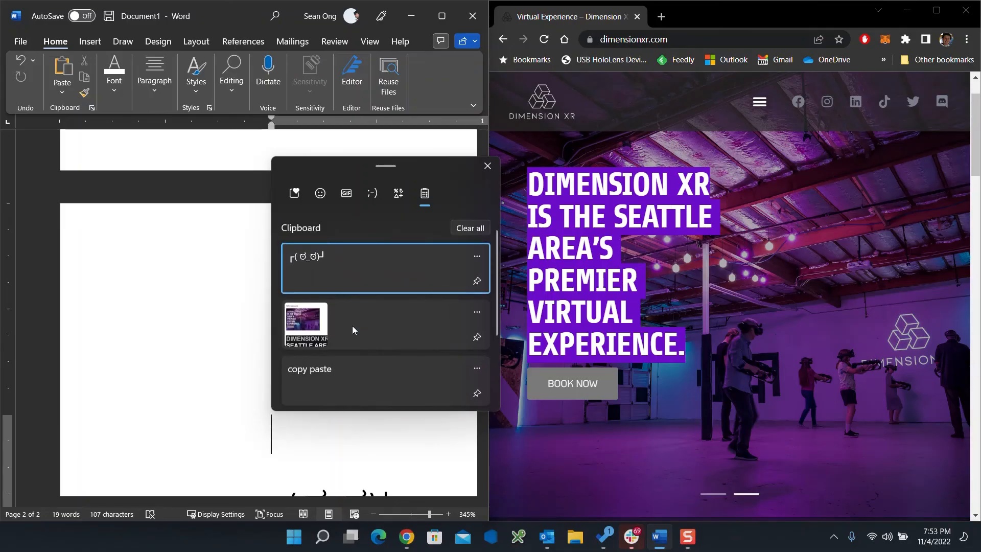
- Scroll the document back up to the 'Hello copy paste' heading after closing clipboard history
scroll("down", 3)
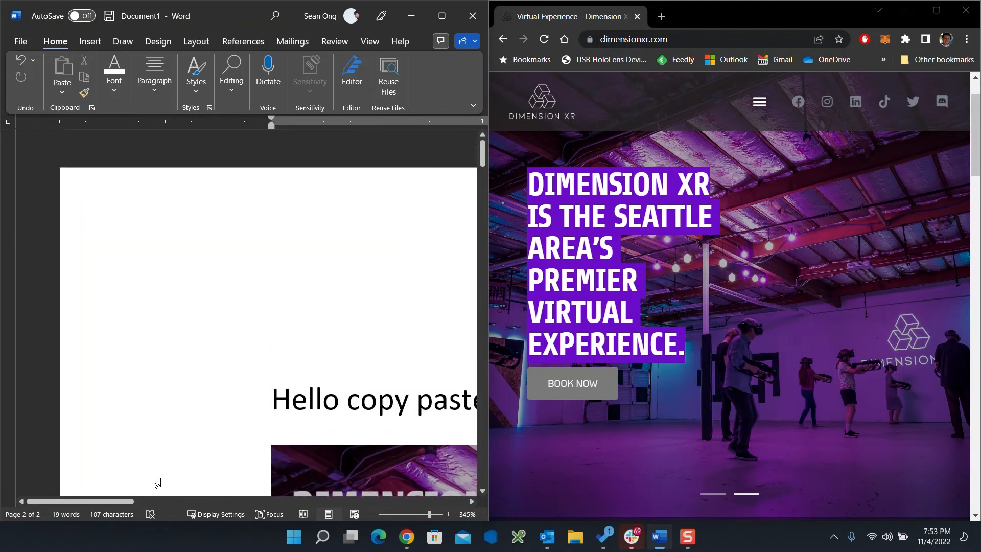
scroll("down", 3)
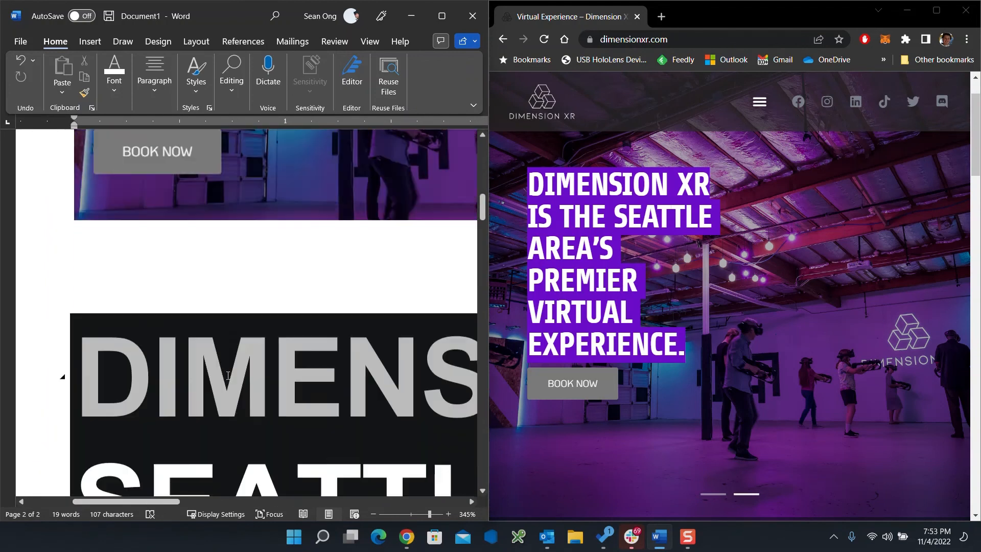
scroll("up", 3)
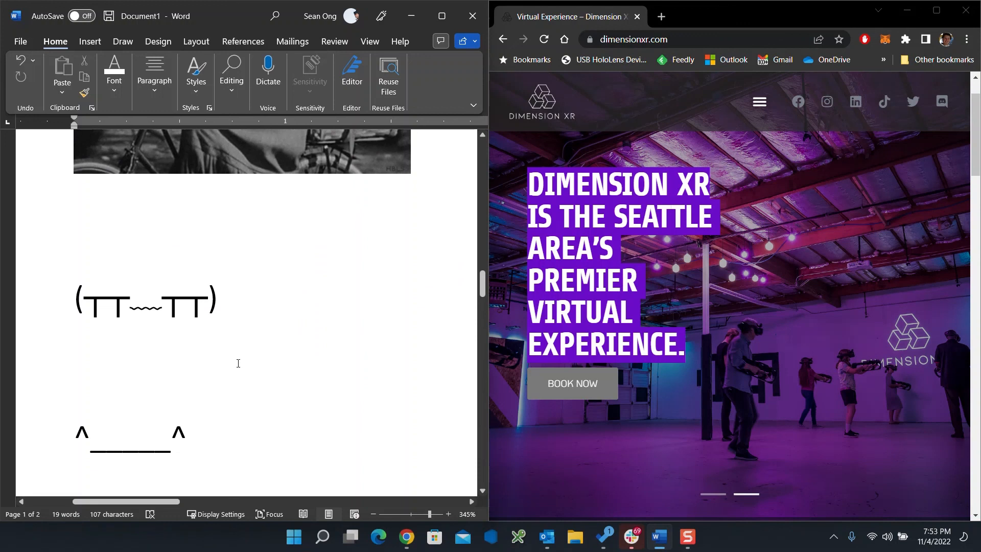
left_click(217, 303)
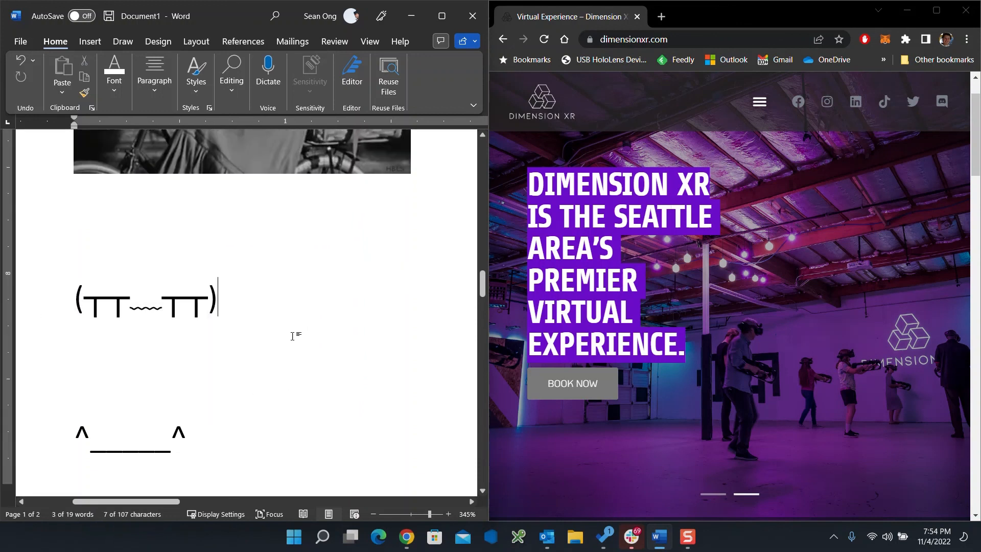